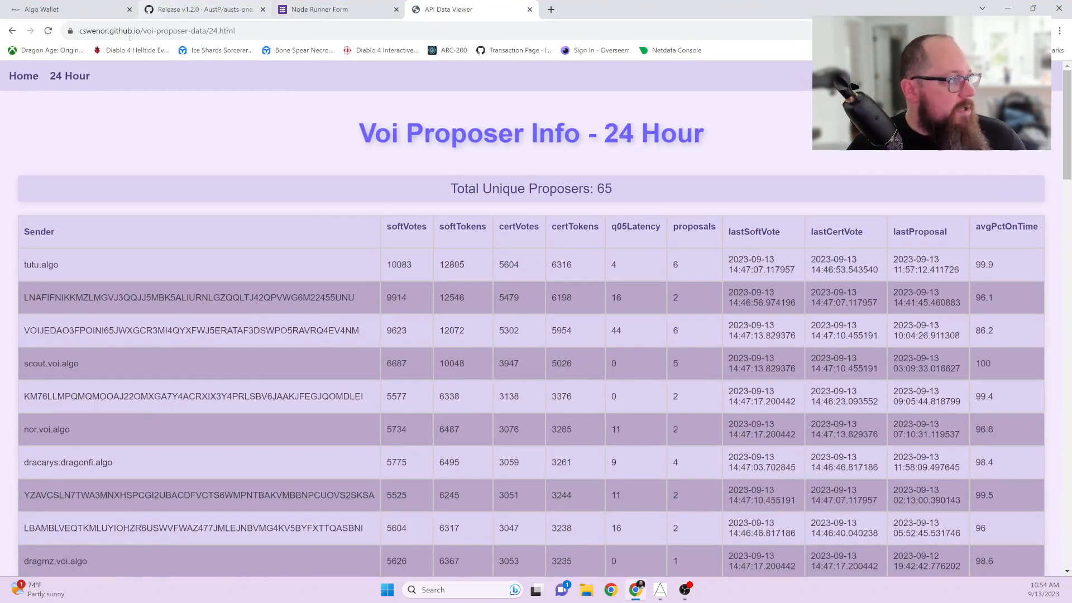
# - Bring up the Aust's One-Click Node window, synced on Voi TestNet with no accounts
pyautogui.click(202, 9)
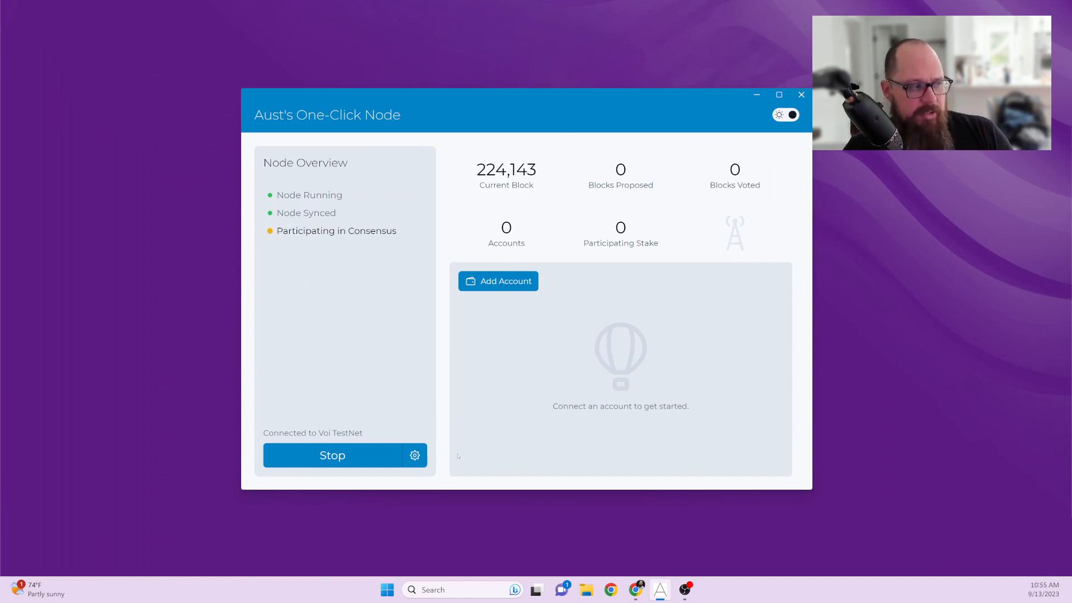
pyautogui.click(414, 455)
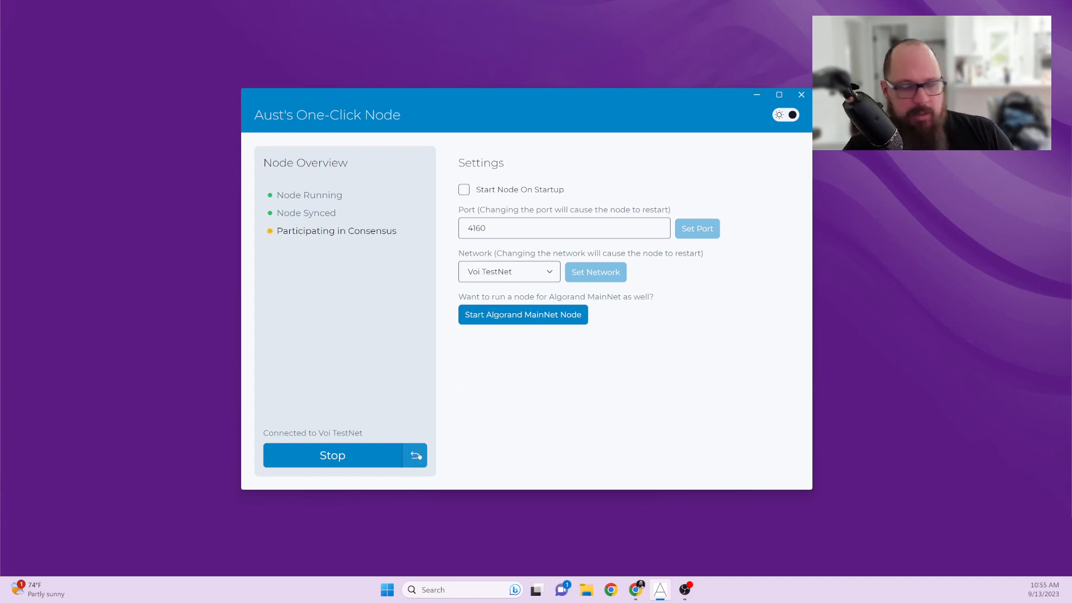
pyautogui.click(508, 272)
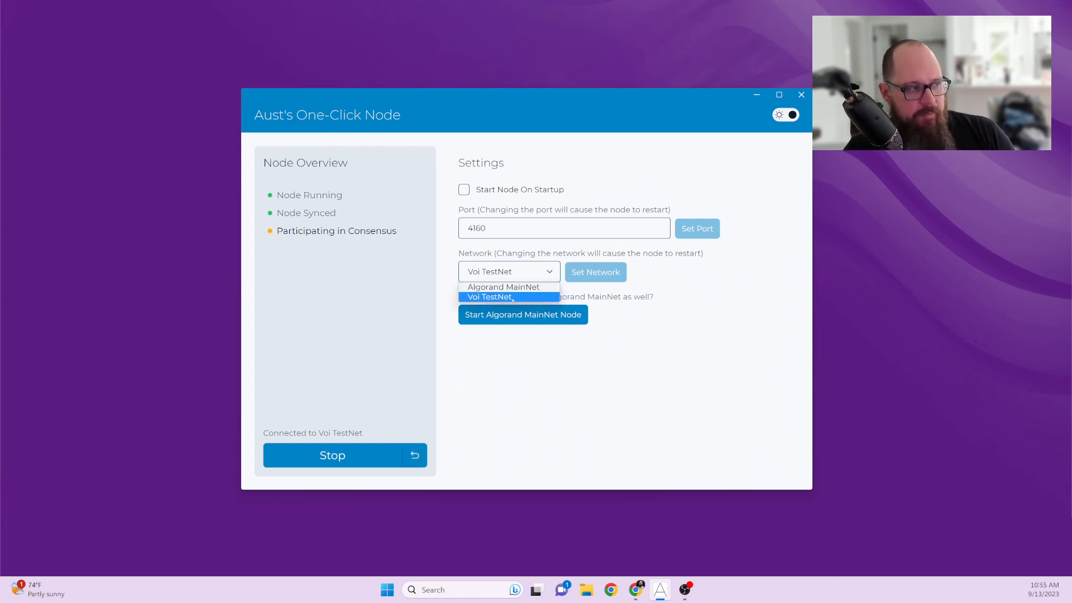
pyautogui.click(490, 297)
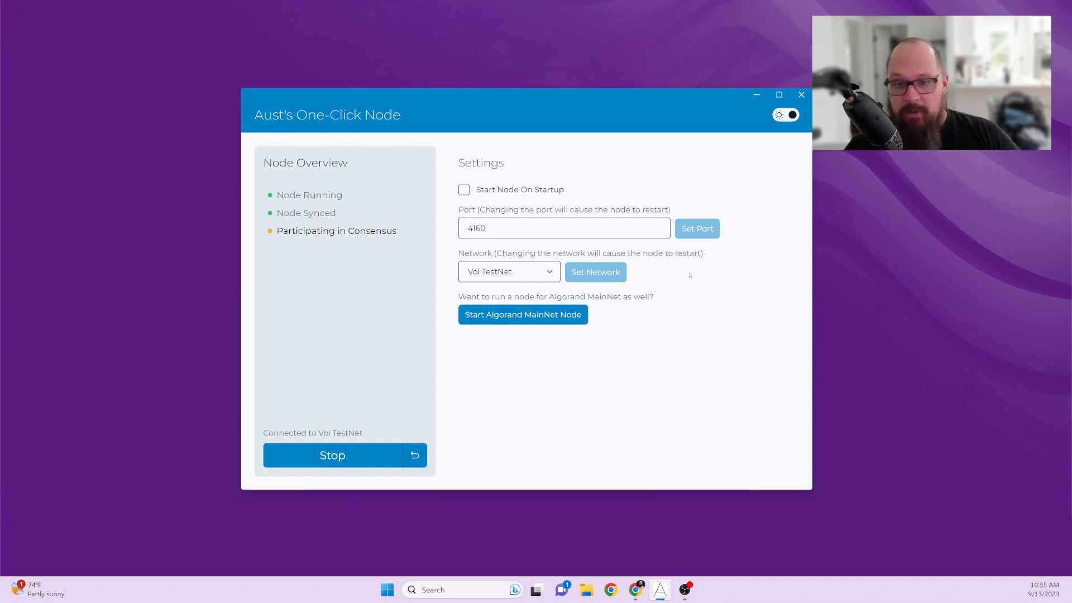
pyautogui.moveTo(498, 435)
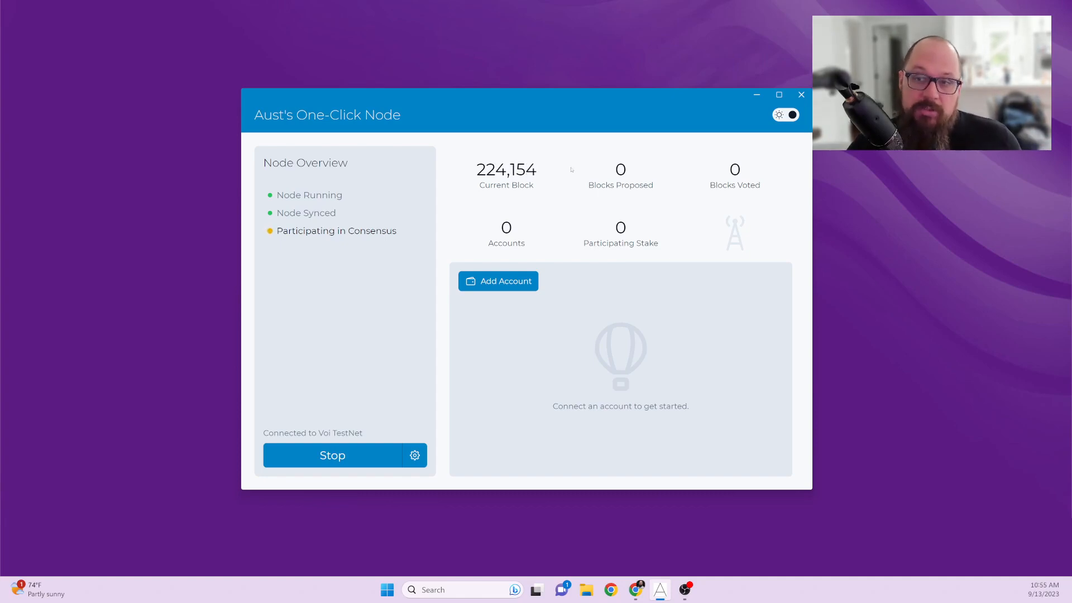
pyautogui.moveTo(677, 552)
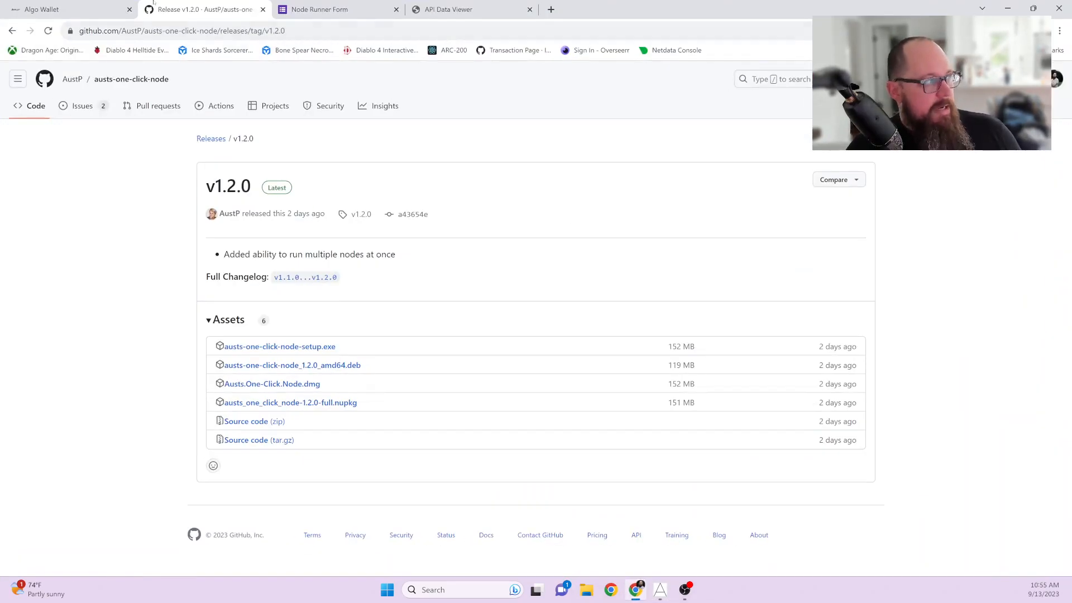
# - Switch to the A-Wallet web wallet tab in Chrome
pyautogui.click(50, 9)
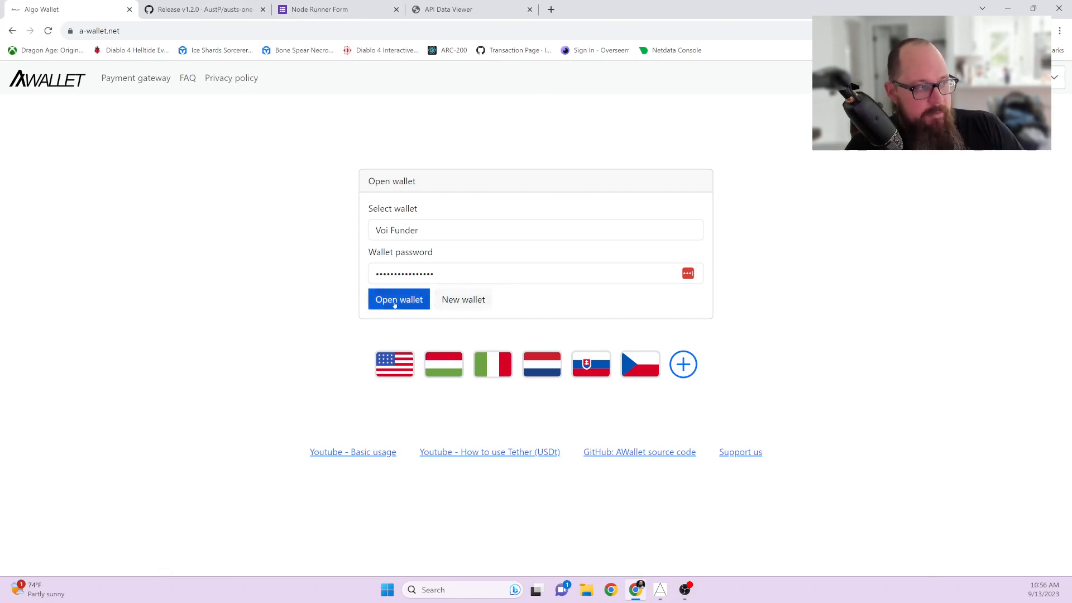
pyautogui.click(399, 300)
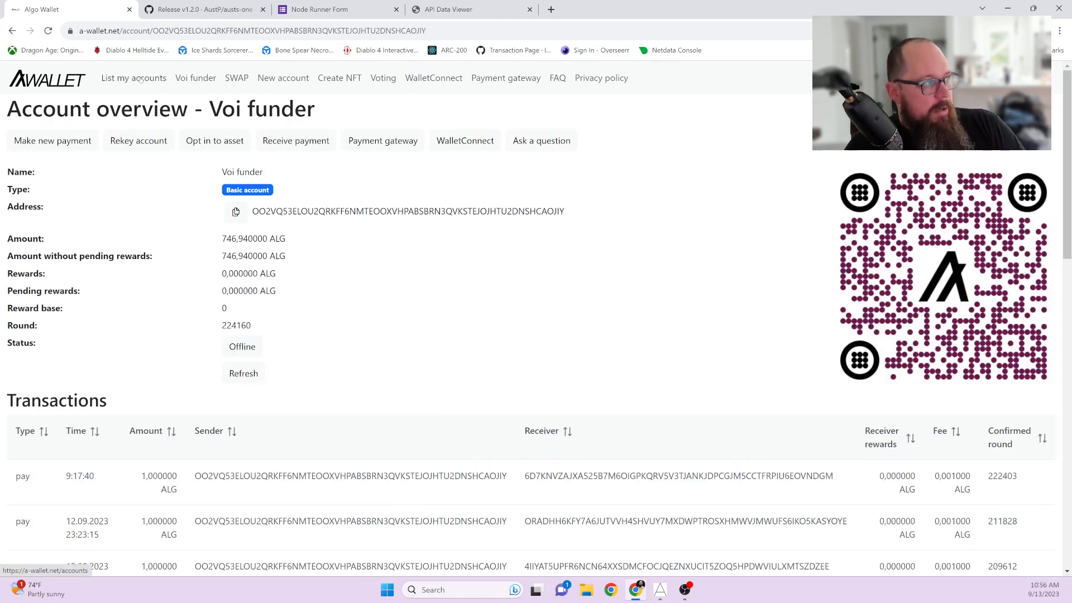
pyautogui.click(134, 78)
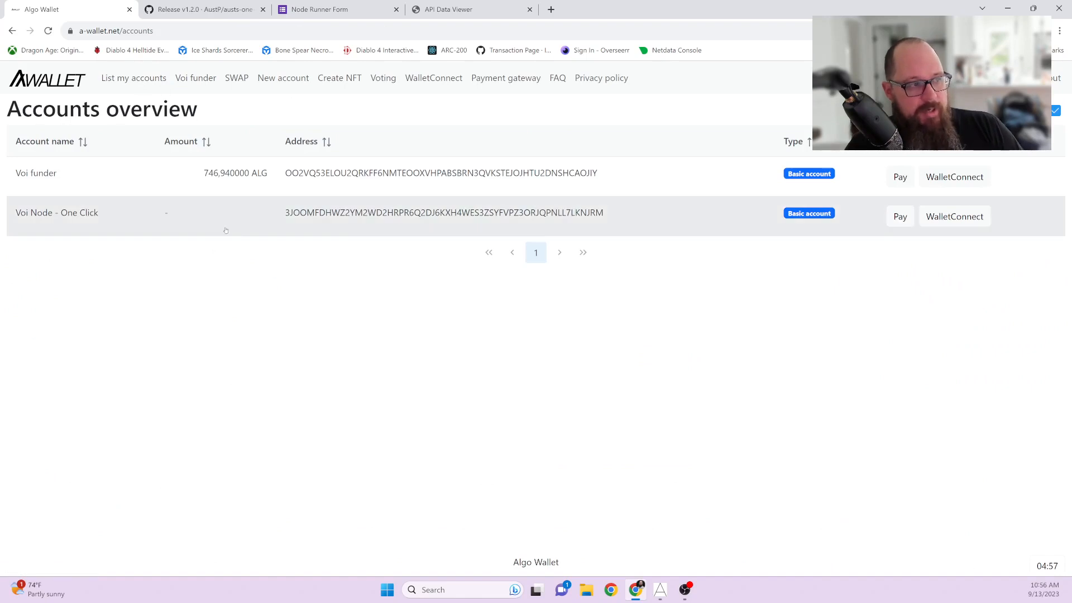
pyautogui.moveTo(287, 81)
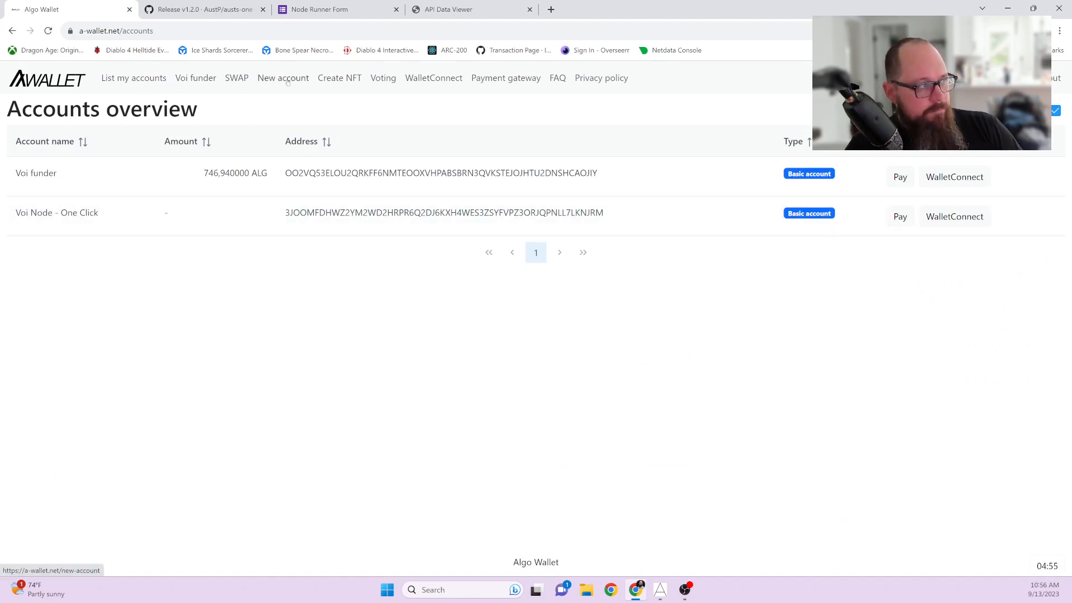
pyautogui.click(283, 77)
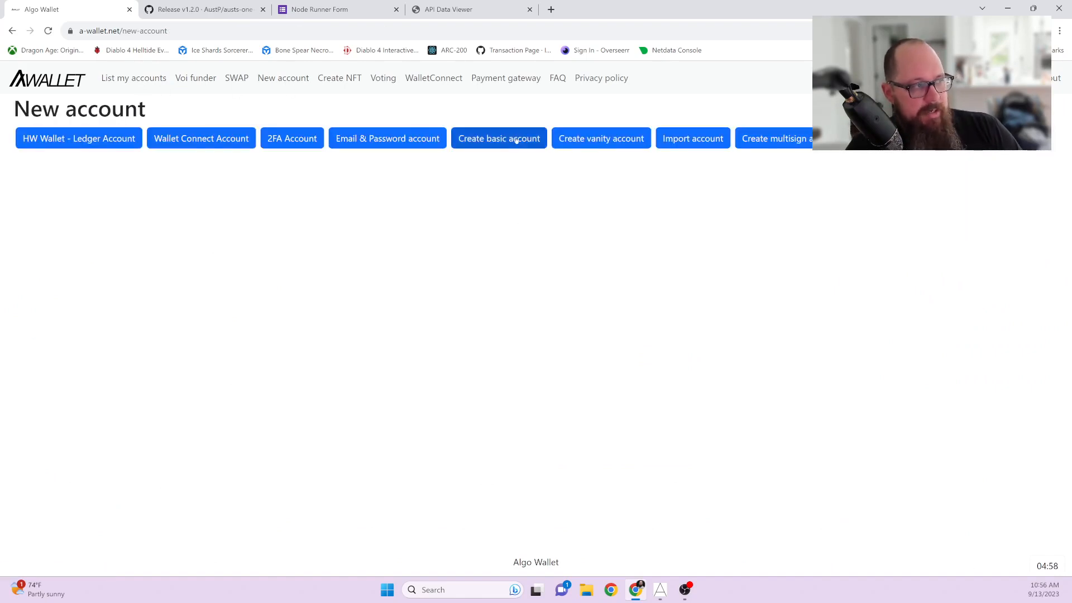
pyautogui.click(499, 138)
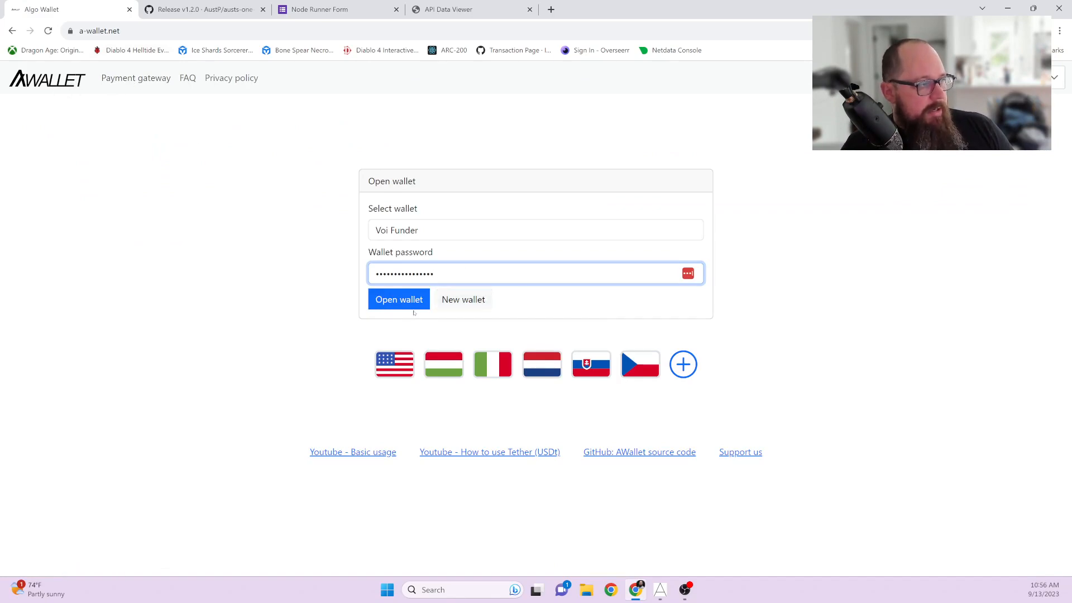
# - Unlock the Voi Funder wallet, open the Voi Node - One Click account, and select its address
pyautogui.click(399, 299)
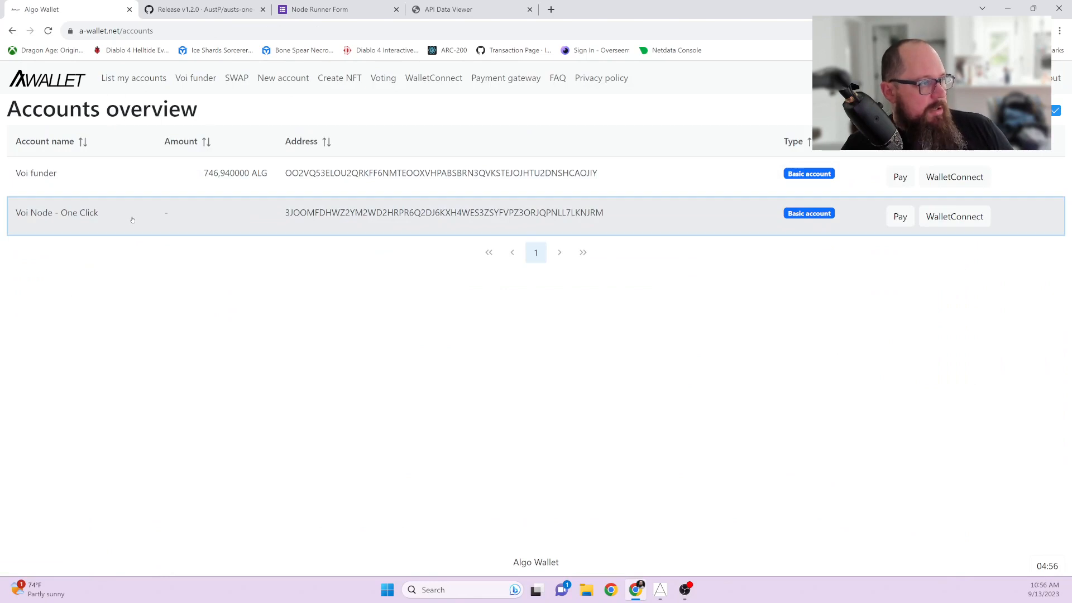
pyautogui.click(56, 212)
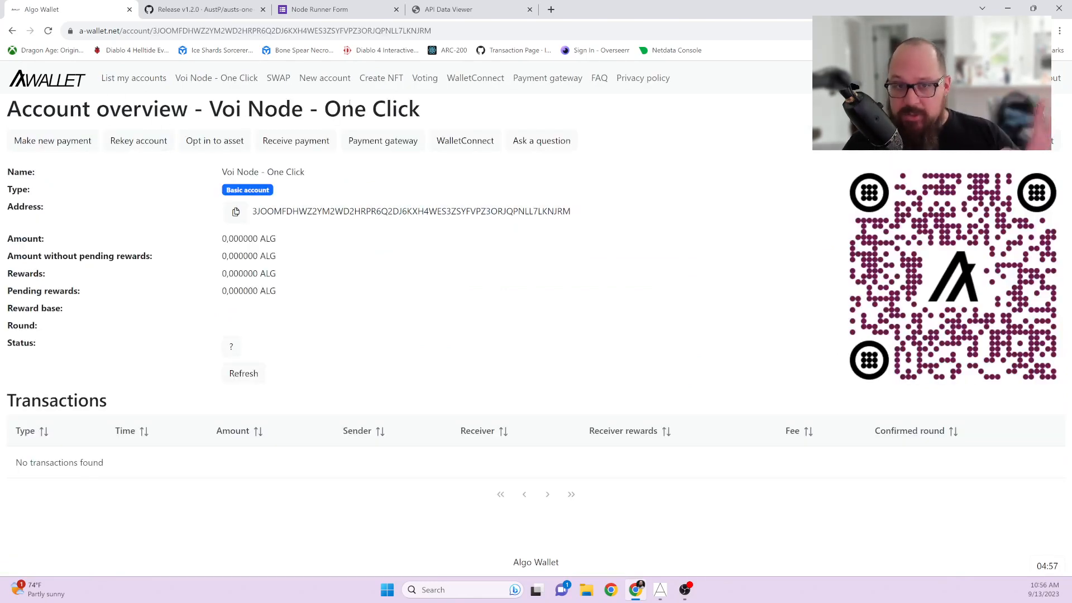
pyautogui.doubleClick(241, 239)
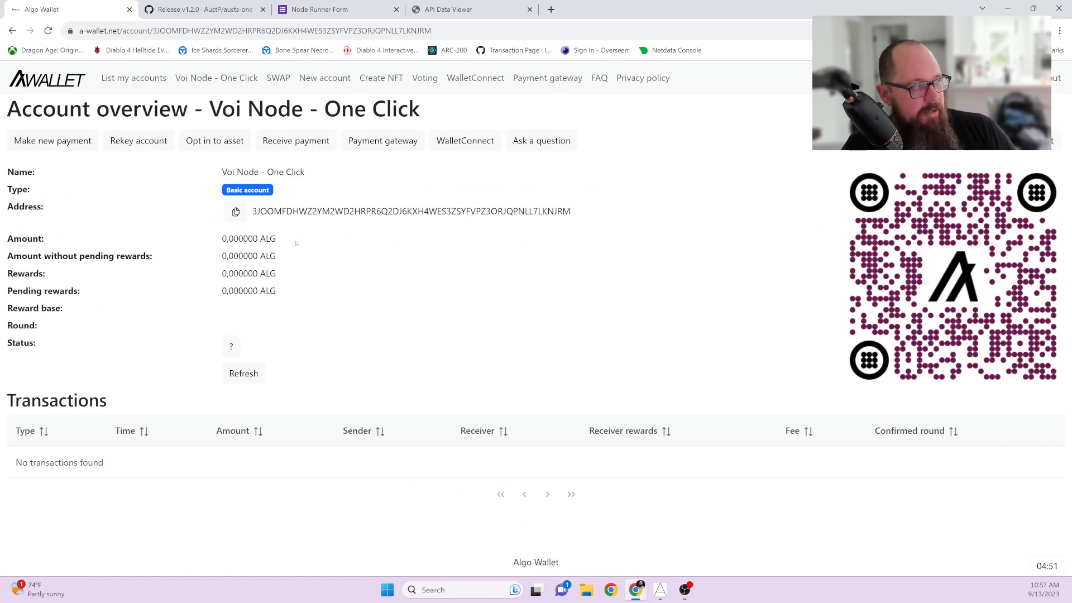
pyautogui.doubleClick(267, 239)
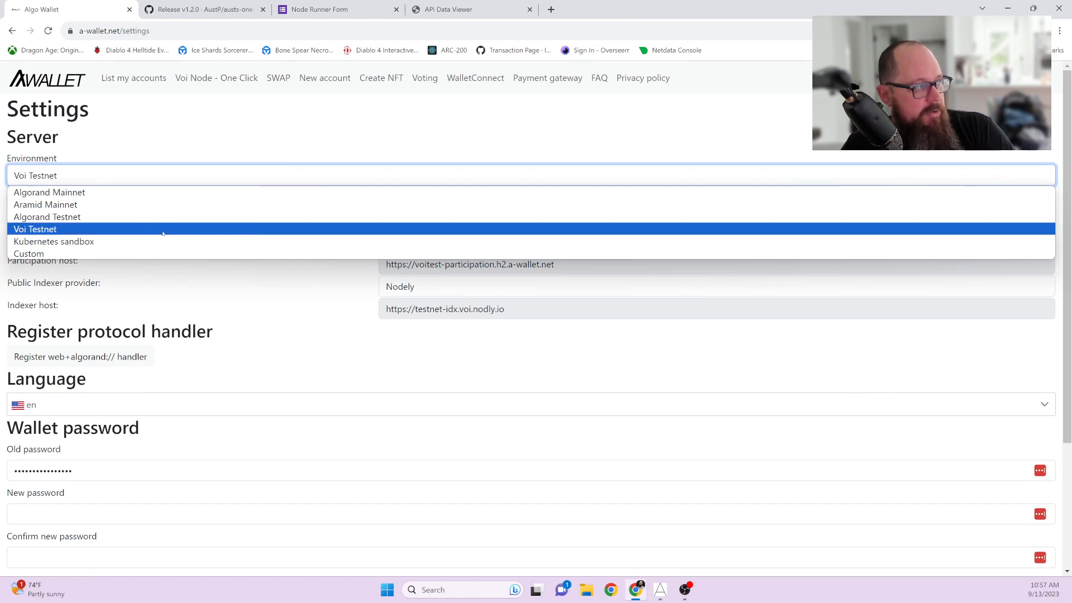
pyautogui.click(35, 229)
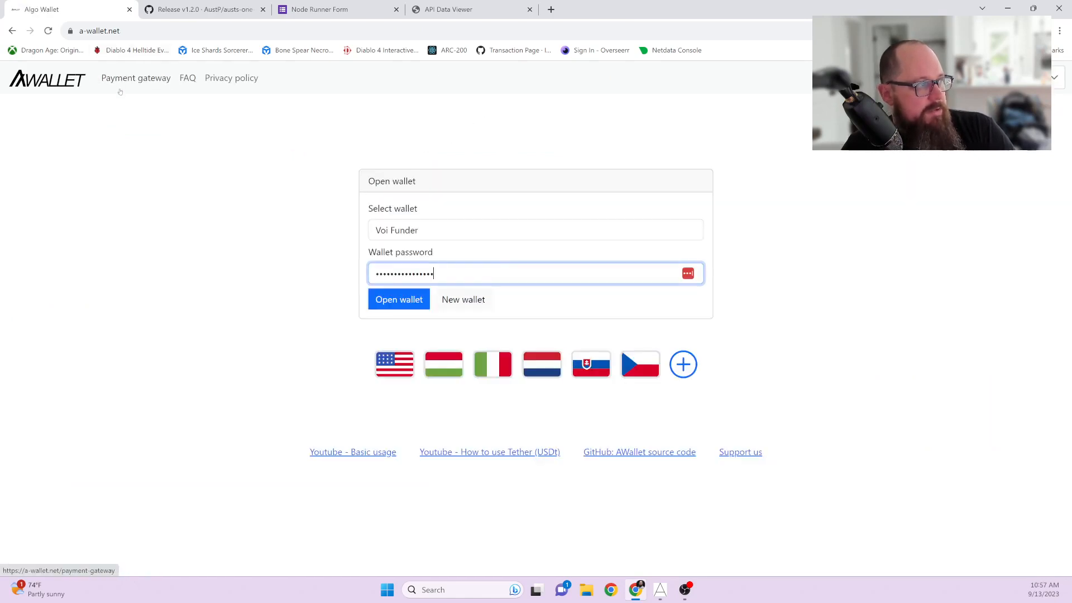
pyautogui.click(399, 300)
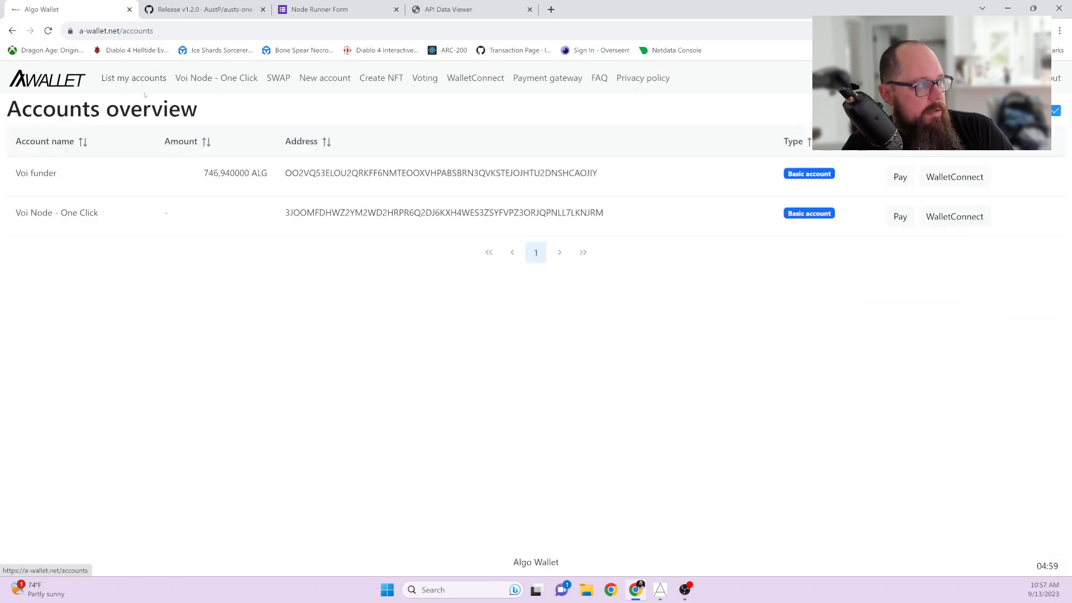
pyautogui.click(56, 213)
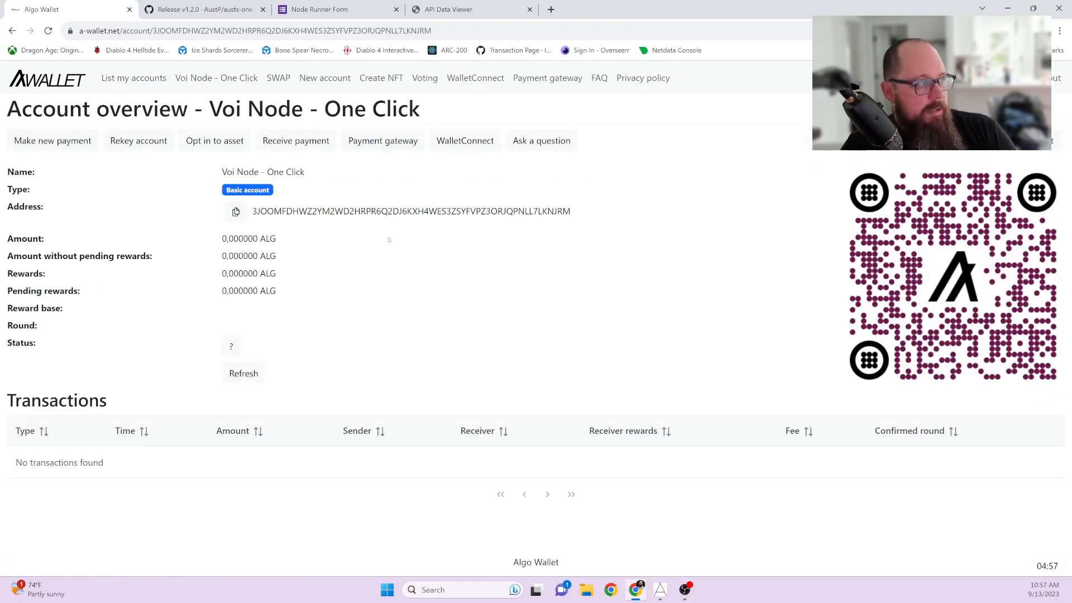
pyautogui.moveTo(333, 222)
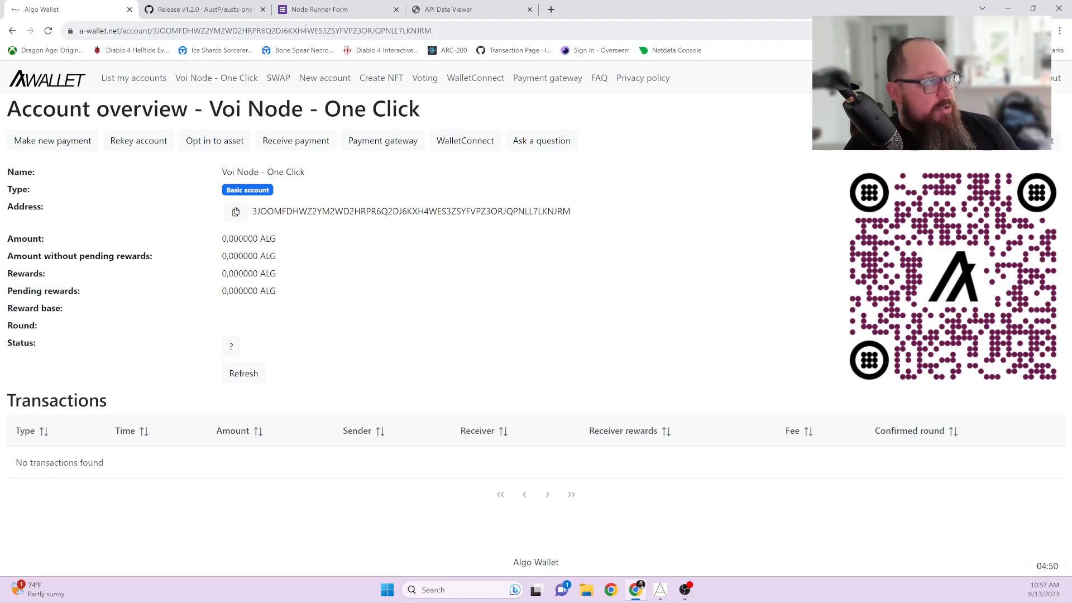
# - Open the Node Runner Form and scroll through its questions to the Submit button
pyautogui.click(336, 9)
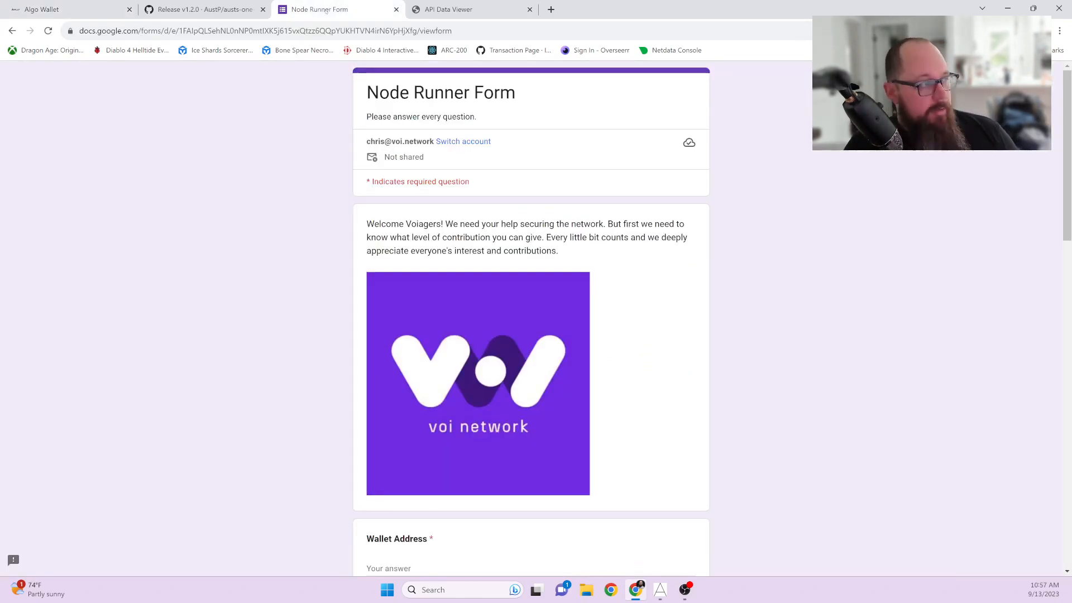
pyautogui.scroll(-3)
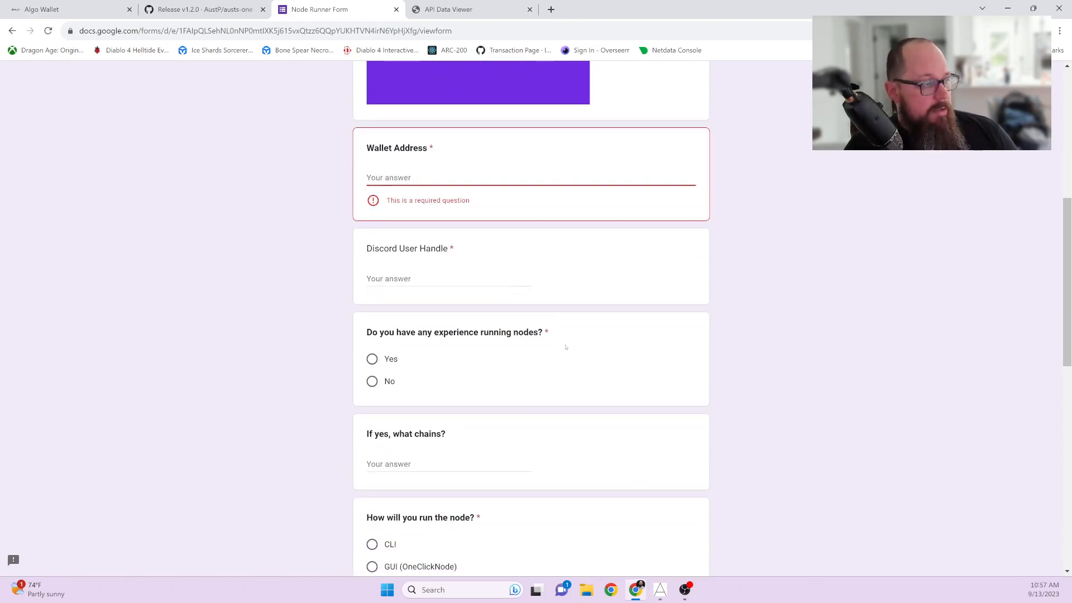
pyautogui.scroll(-3)
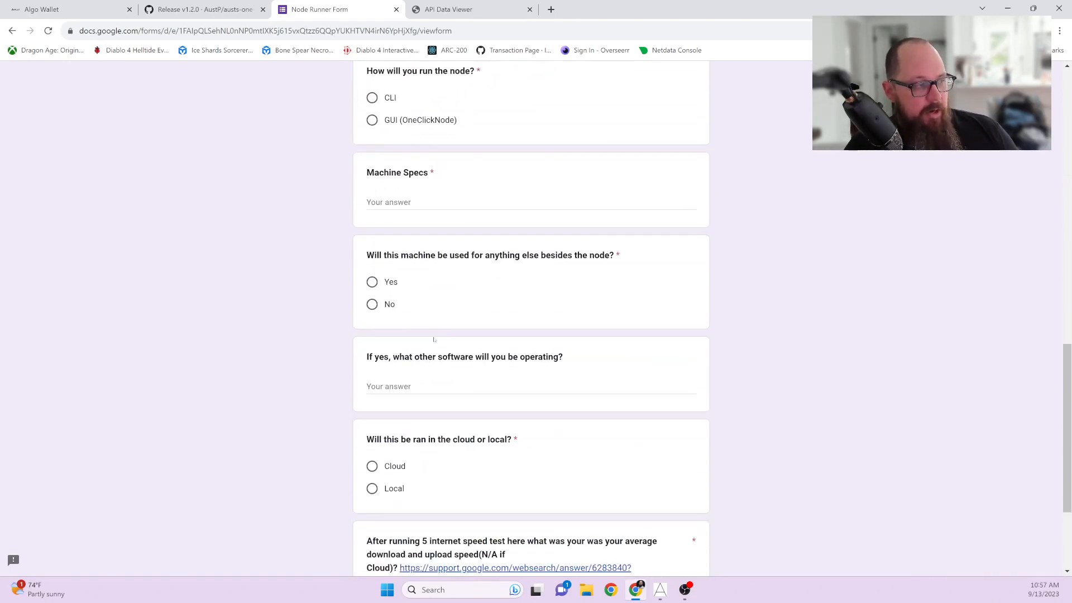
pyautogui.scroll(-3)
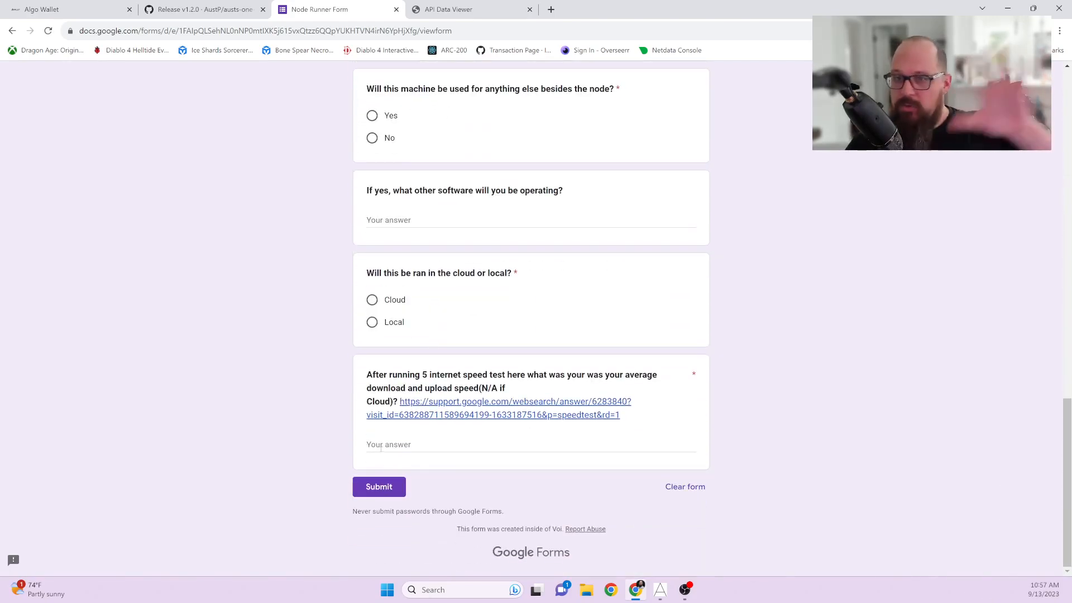
pyautogui.click(378, 487)
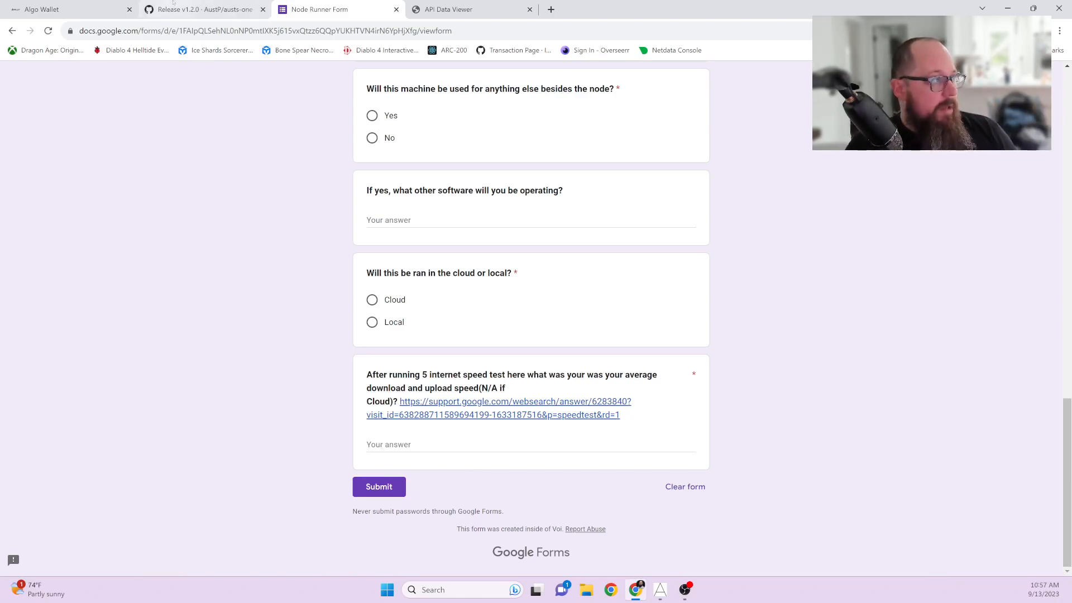
# - Return to A-Wallet and copy the Voi Node - One Click account address
pyautogui.click(203, 10)
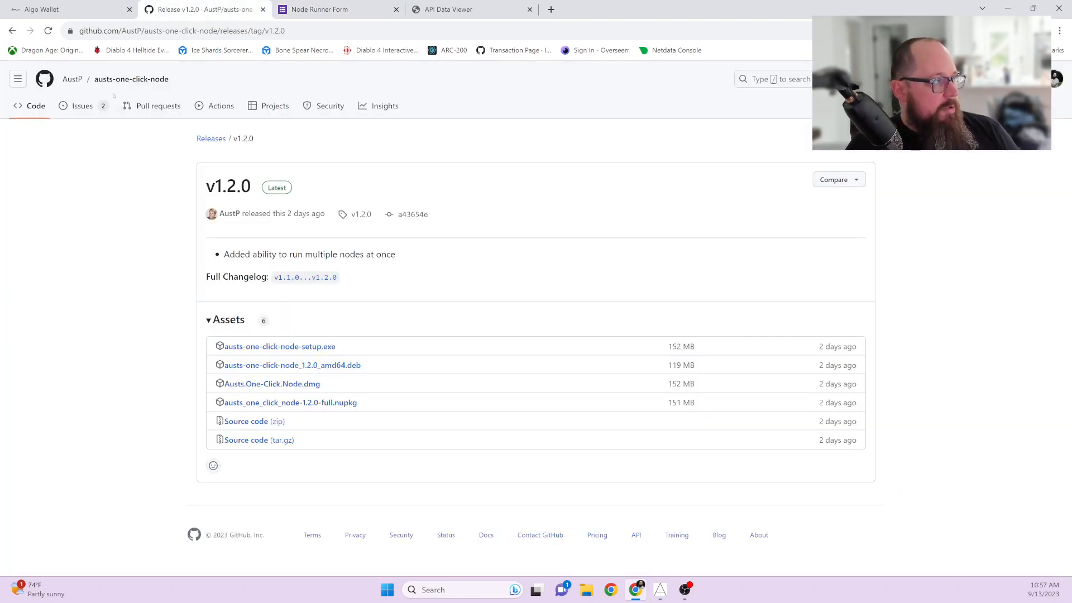
pyautogui.click(42, 10)
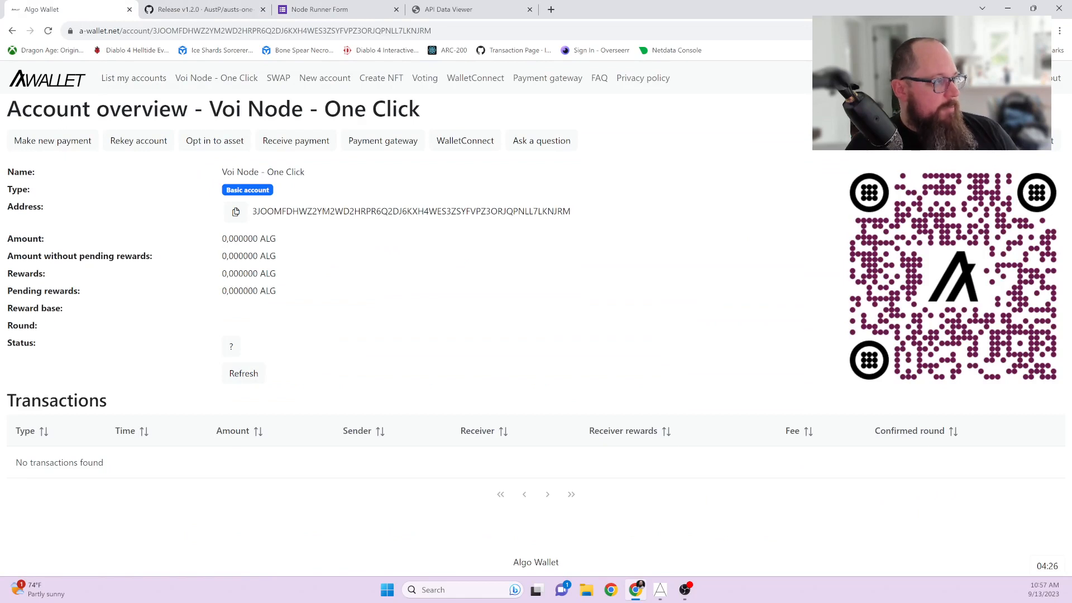
pyautogui.doubleClick(410, 211)
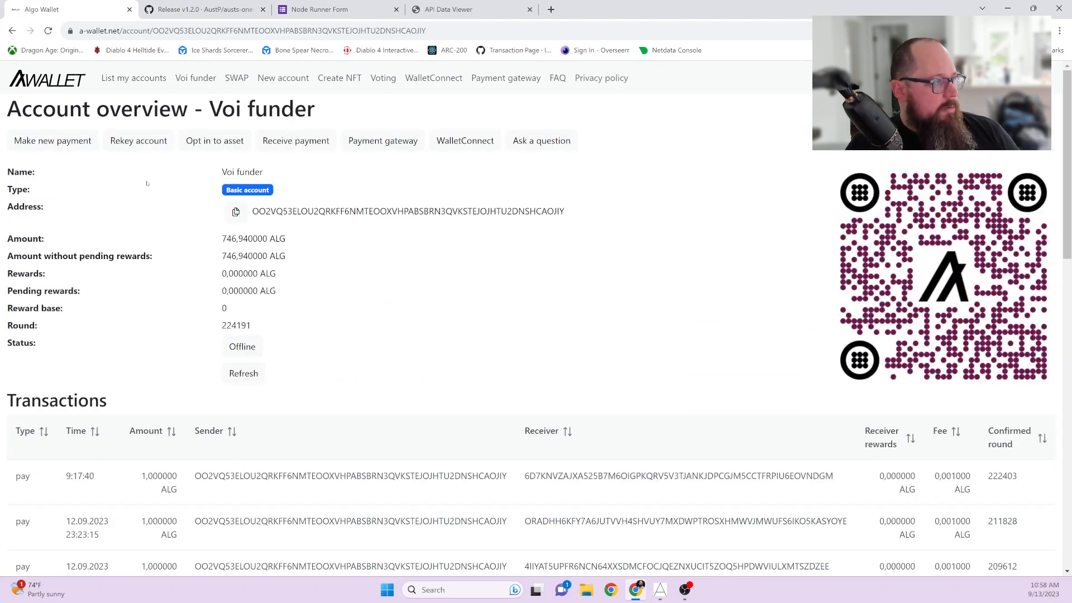
# - Start a new 1 ALG payment from the Voi funder account to an outside address
pyautogui.click(52, 140)
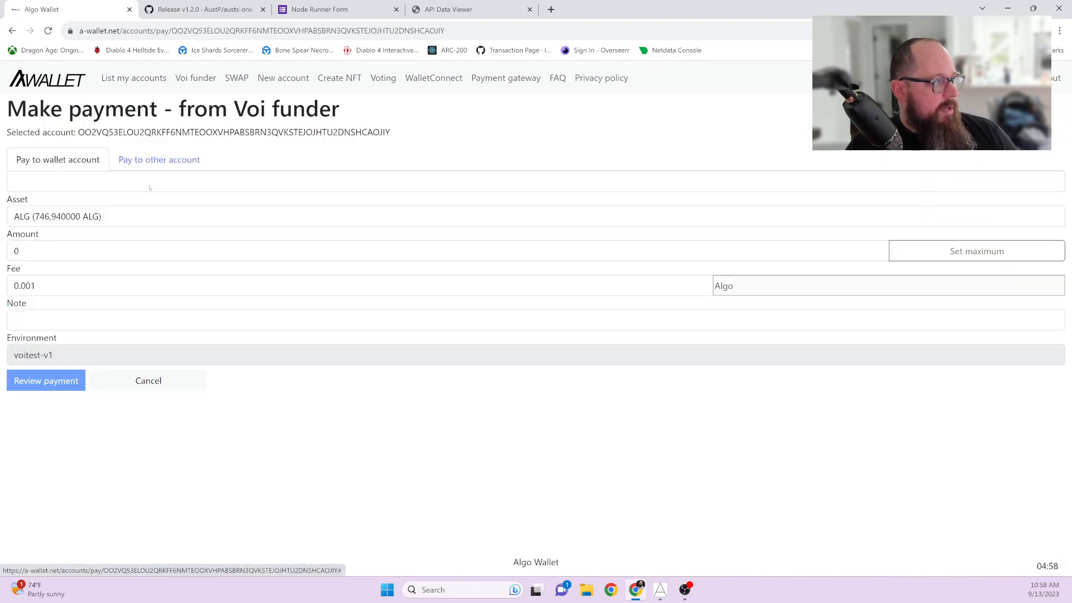
pyautogui.click(159, 159)
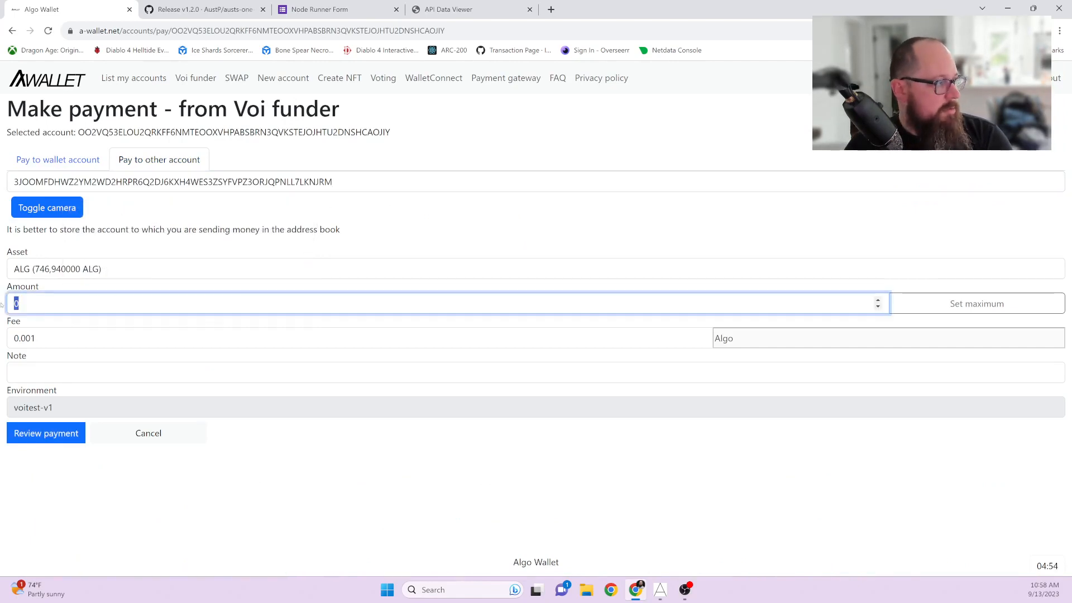
pyautogui.write('1')
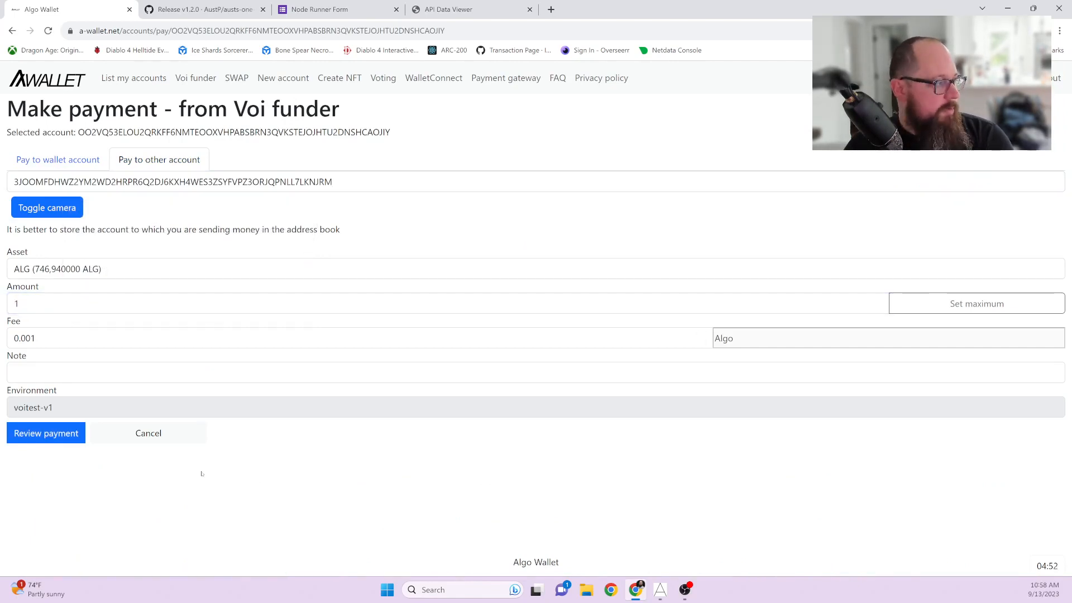
pyautogui.click(46, 433)
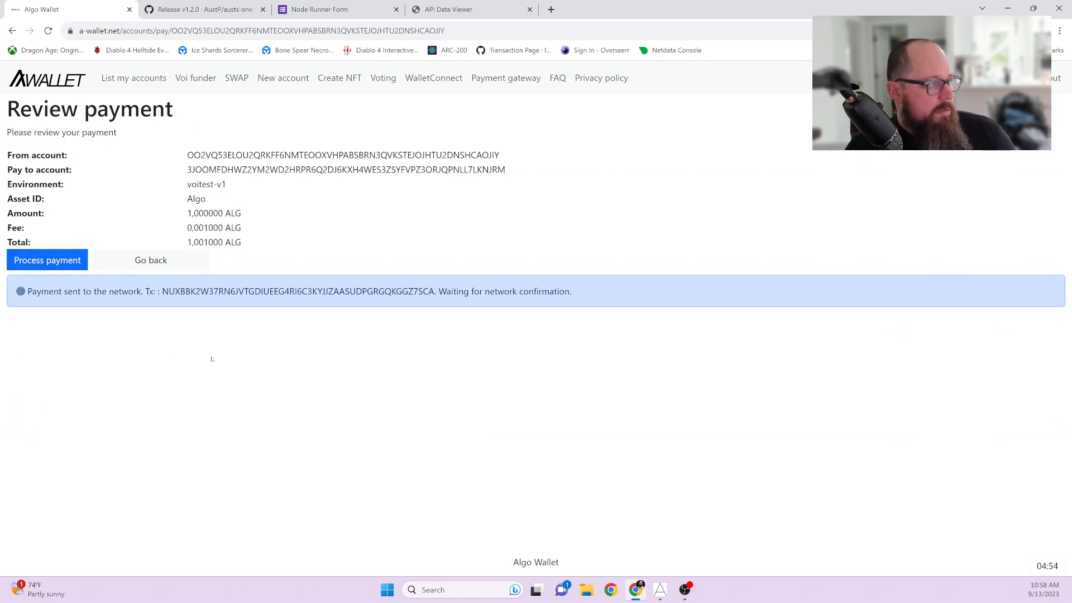
pyautogui.moveTo(134, 77)
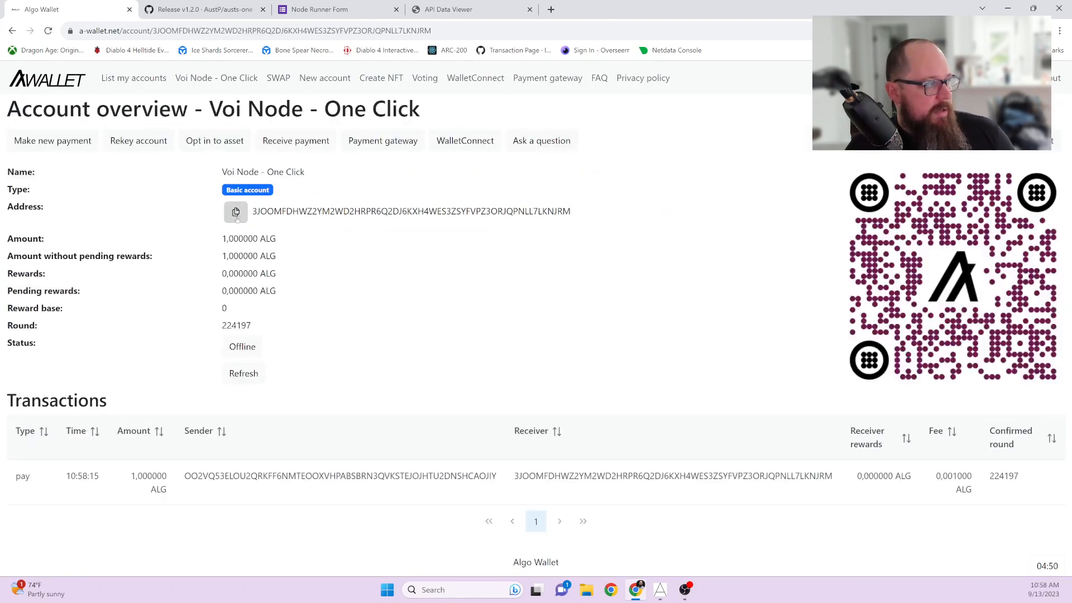
pyautogui.moveTo(438, 291)
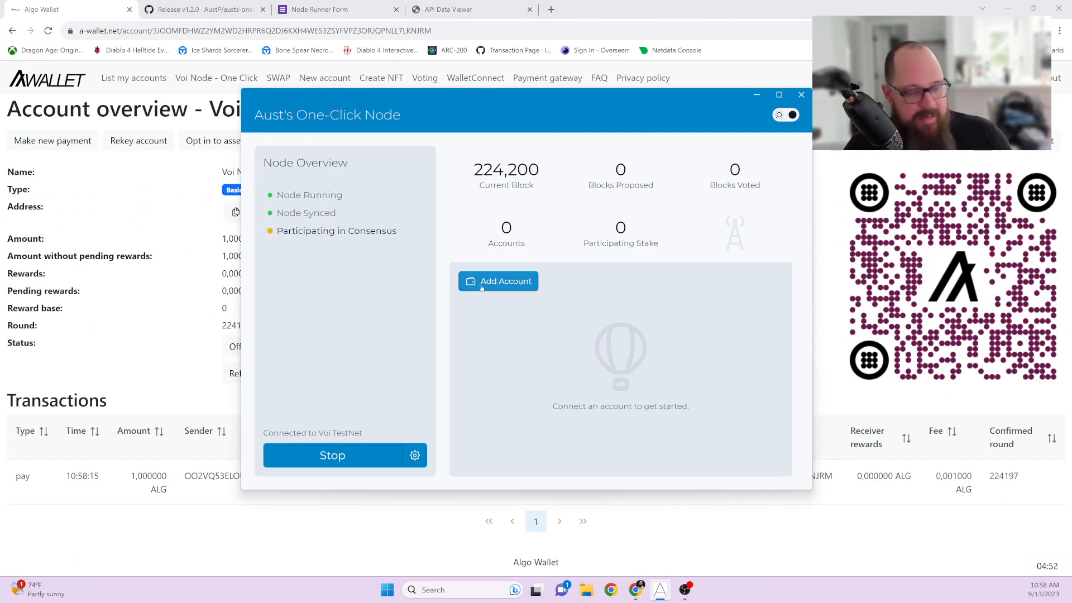
# - Disconnect the old Defly session, try connecting through Defly, then dismiss its QR code
pyautogui.click(498, 281)
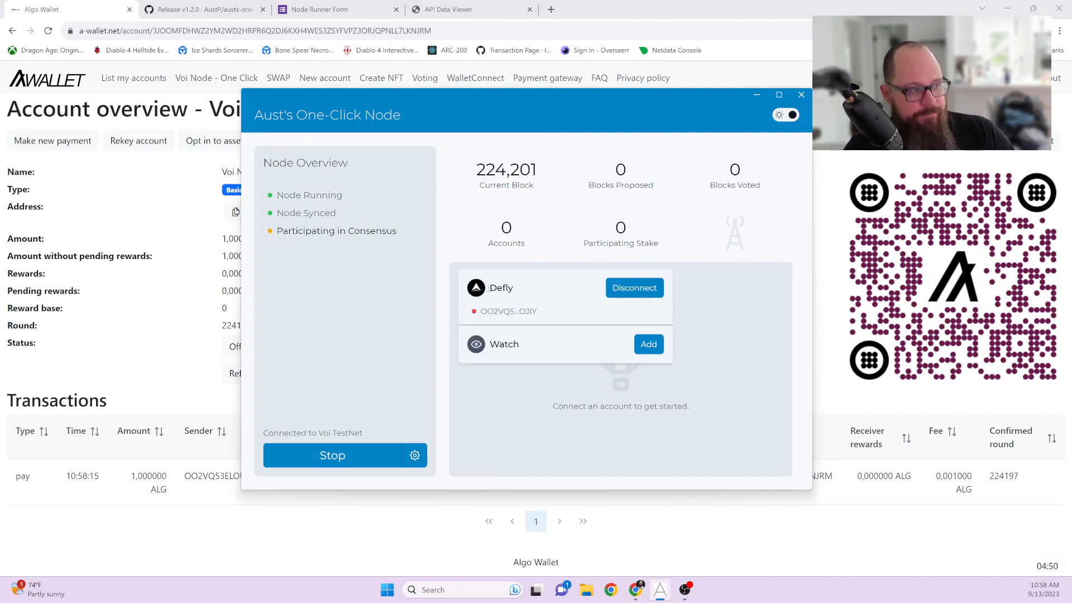
pyautogui.click(635, 288)
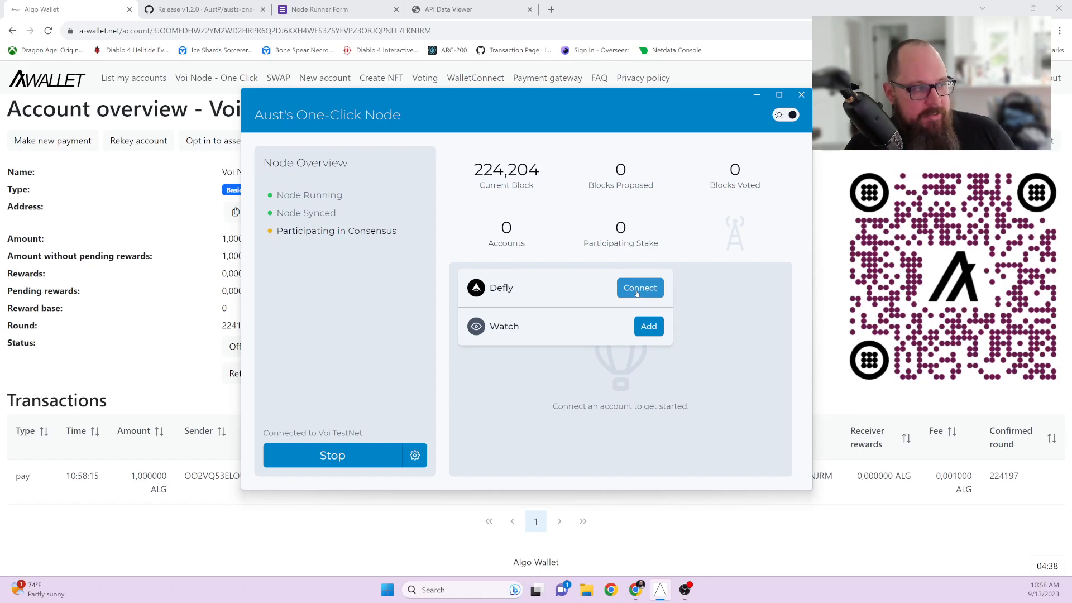
pyautogui.click(639, 288)
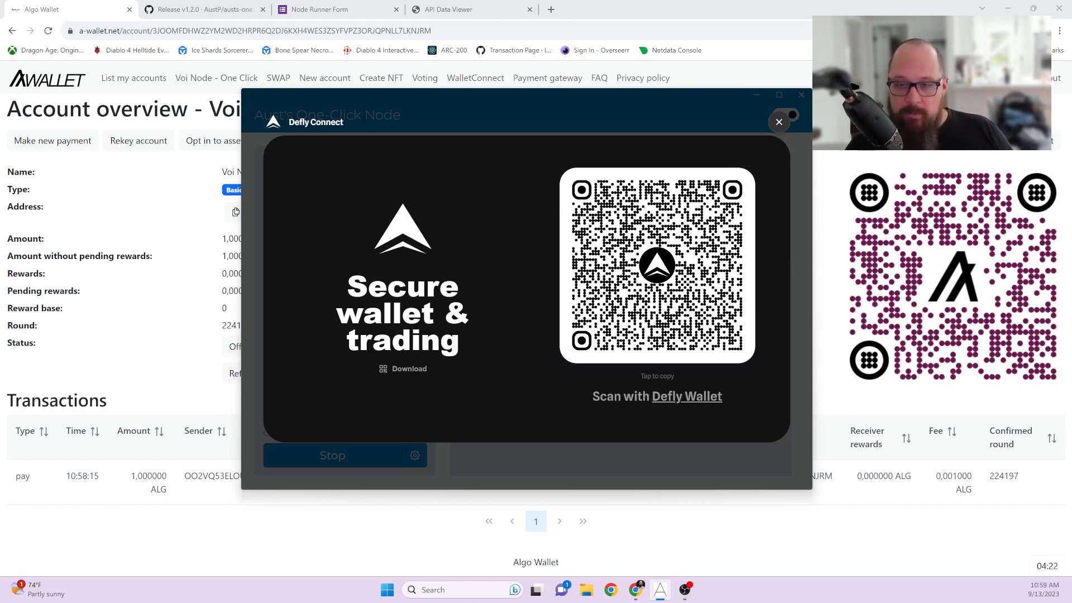
pyautogui.click(779, 122)
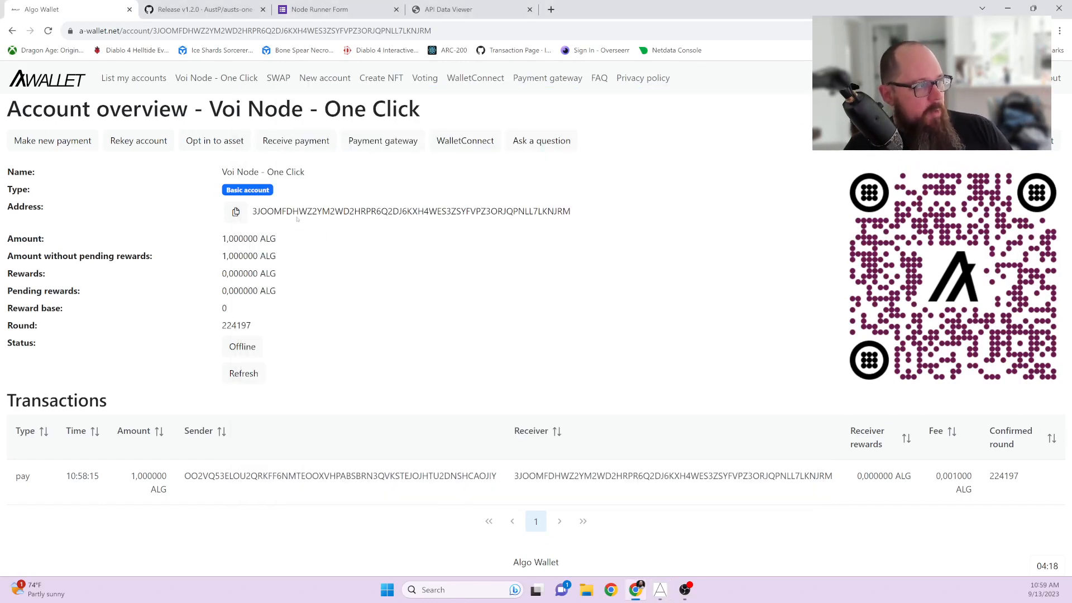
pyautogui.moveTo(458, 129)
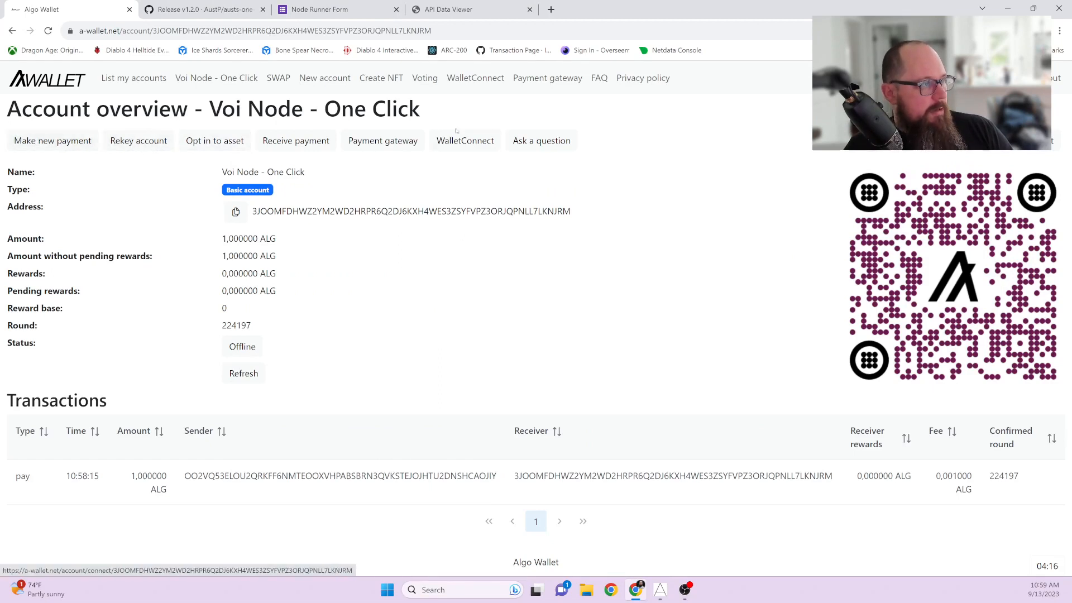
# - Link the node account via WalletConnect from the clipboard, then check the node app
pyautogui.click(464, 140)
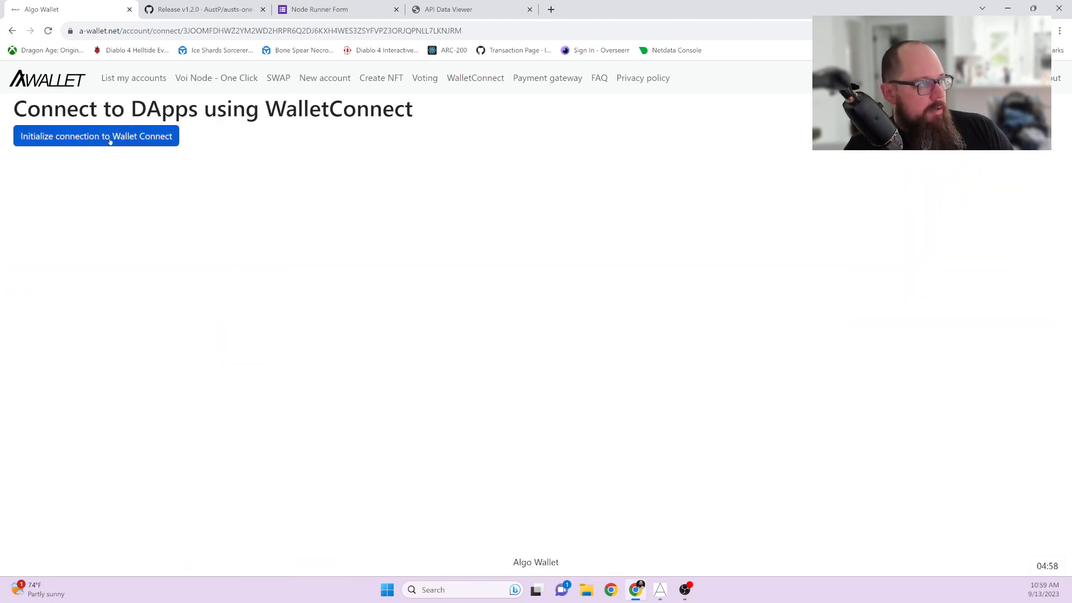
pyautogui.click(96, 136)
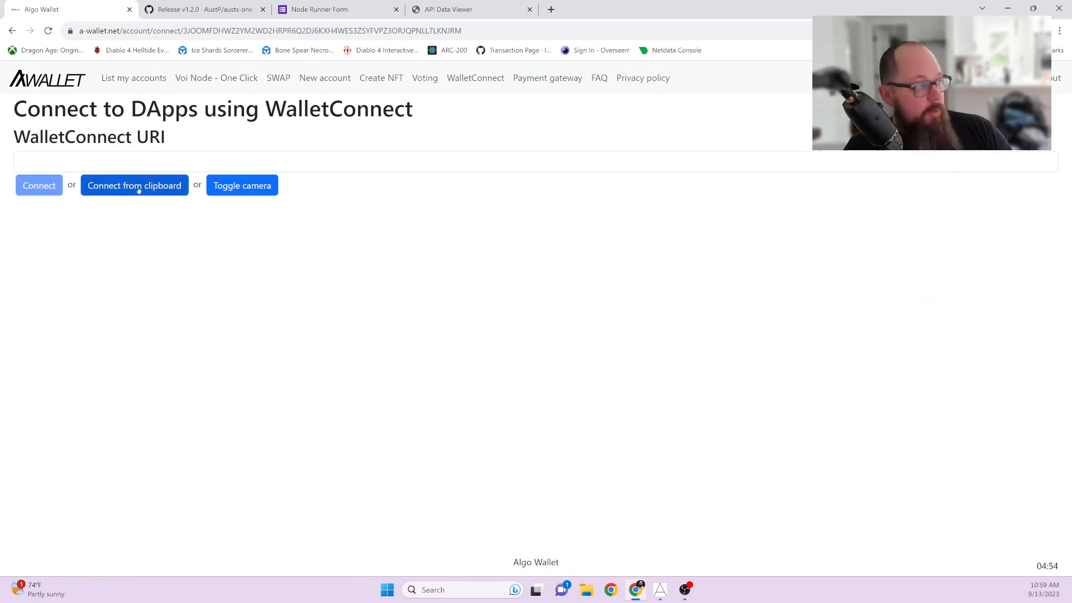
pyautogui.click(134, 185)
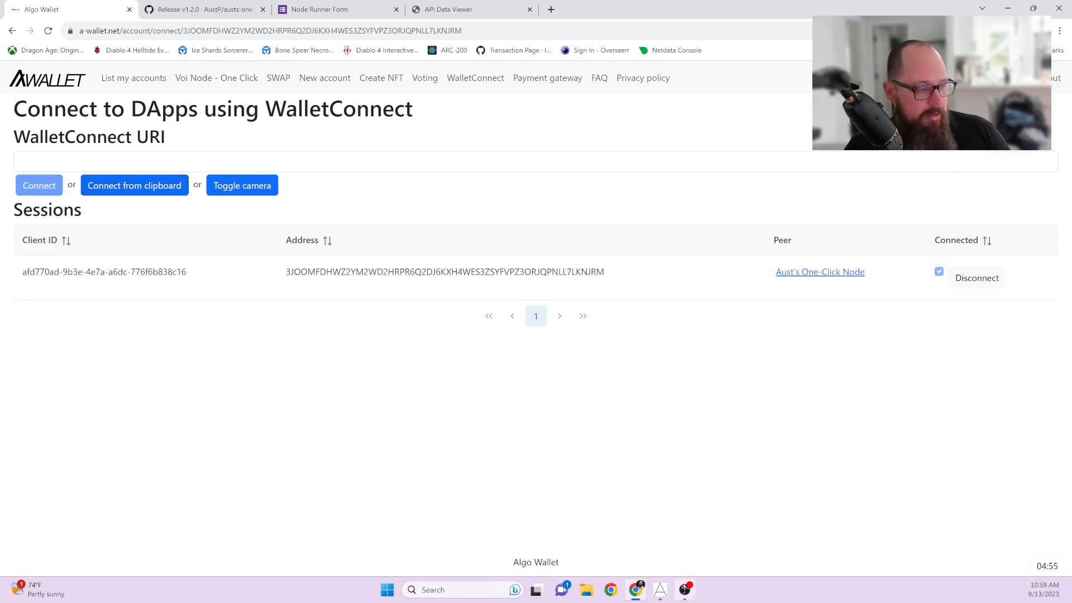
pyautogui.click(820, 272)
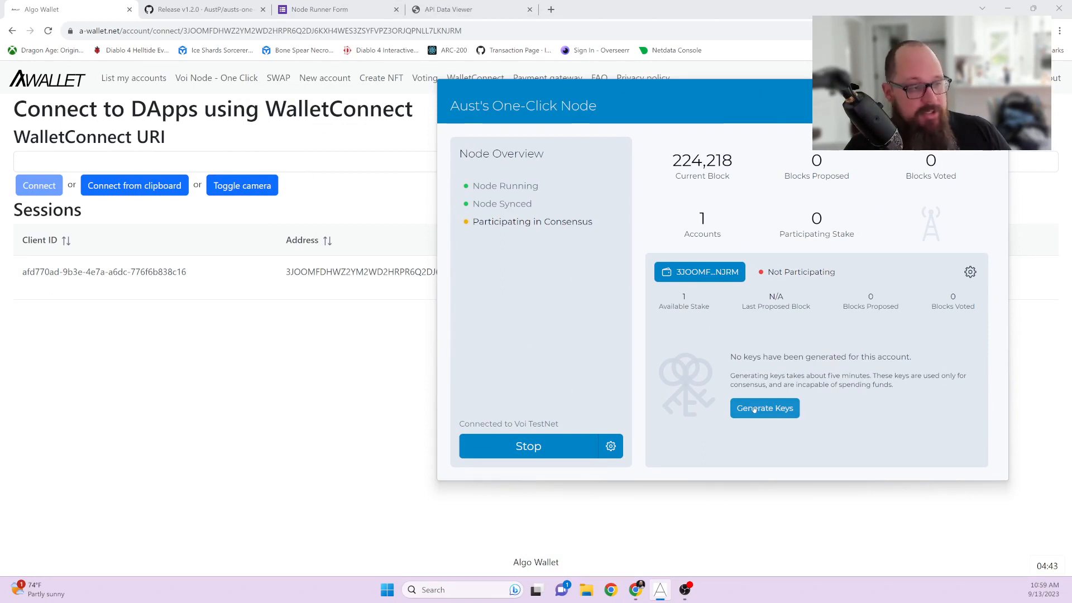
# - Generate vote, selection and state proof keys, then request Go Online
pyautogui.click(764, 408)
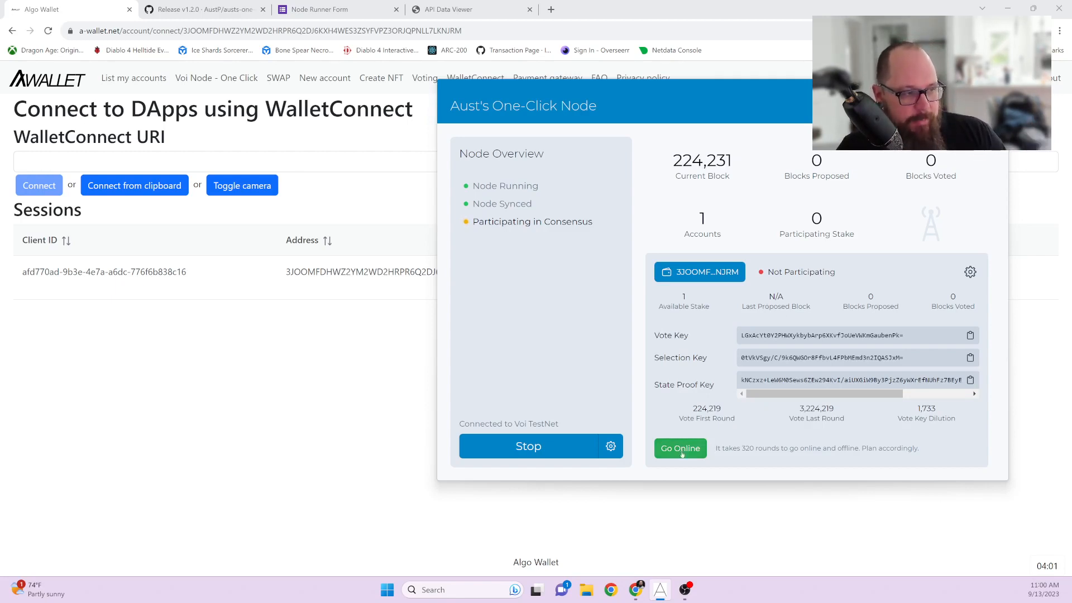
pyautogui.click(680, 448)
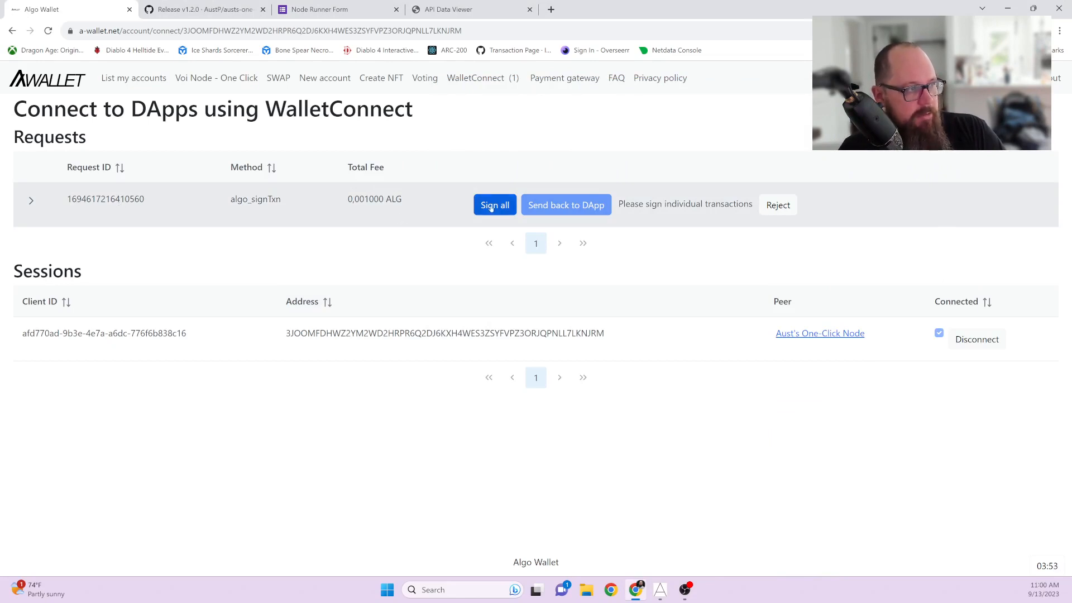
# - Sign all for the pending algo_signTxn go-online request in WalletConnect Requests
pyautogui.click(494, 204)
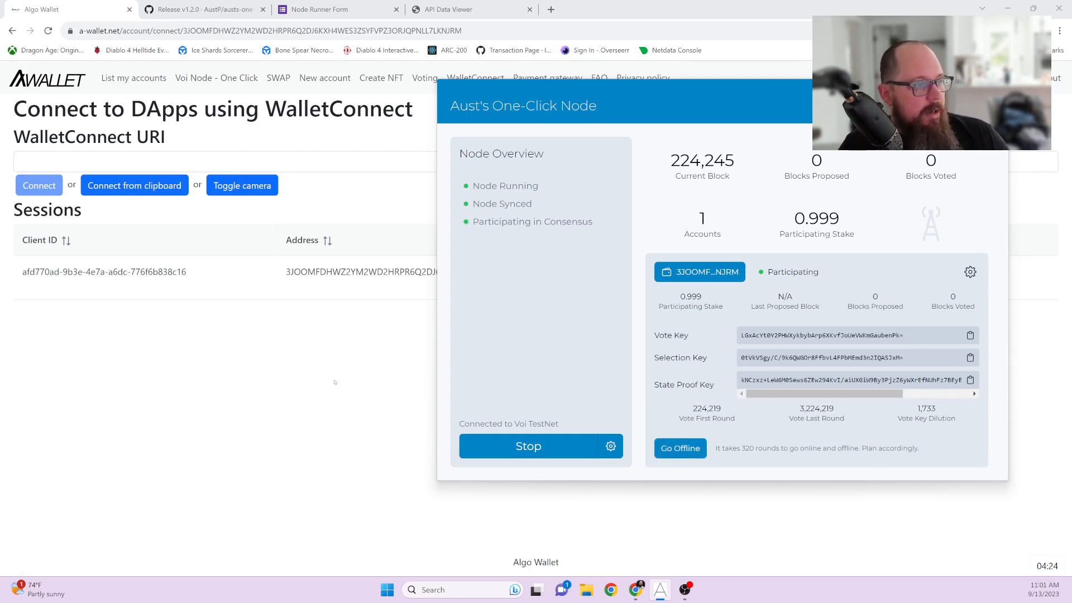
# - Switch back to the Voi Proposer Info 24-hour proposer table once the account is participating
pyautogui.click(453, 10)
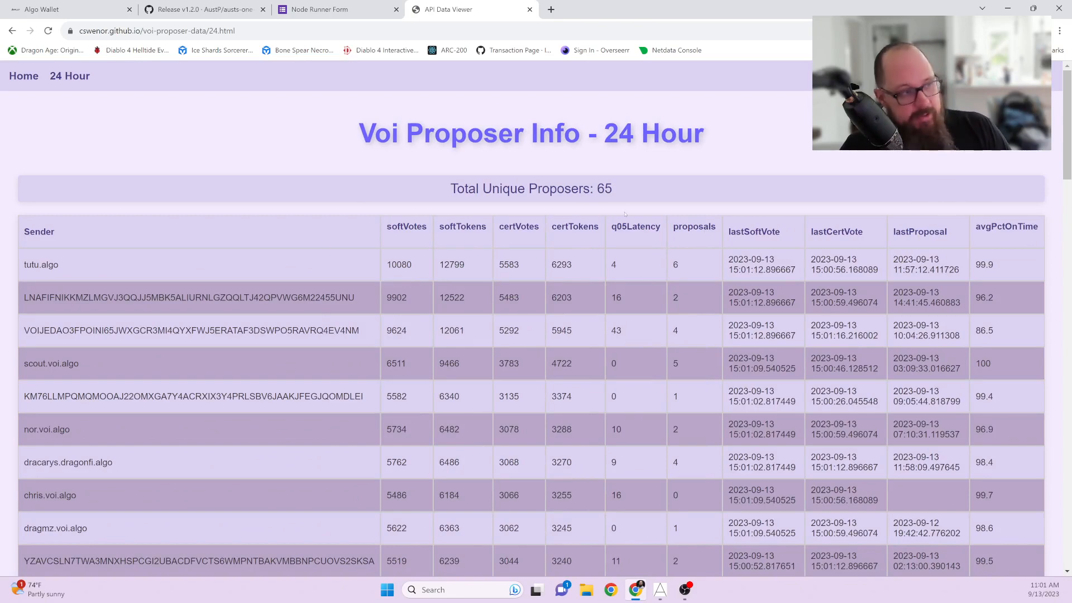
# - Sort the 24-hour proposer table by proposals, descending, putting rocket.voi.algo first with 7
pyautogui.click(693, 226)
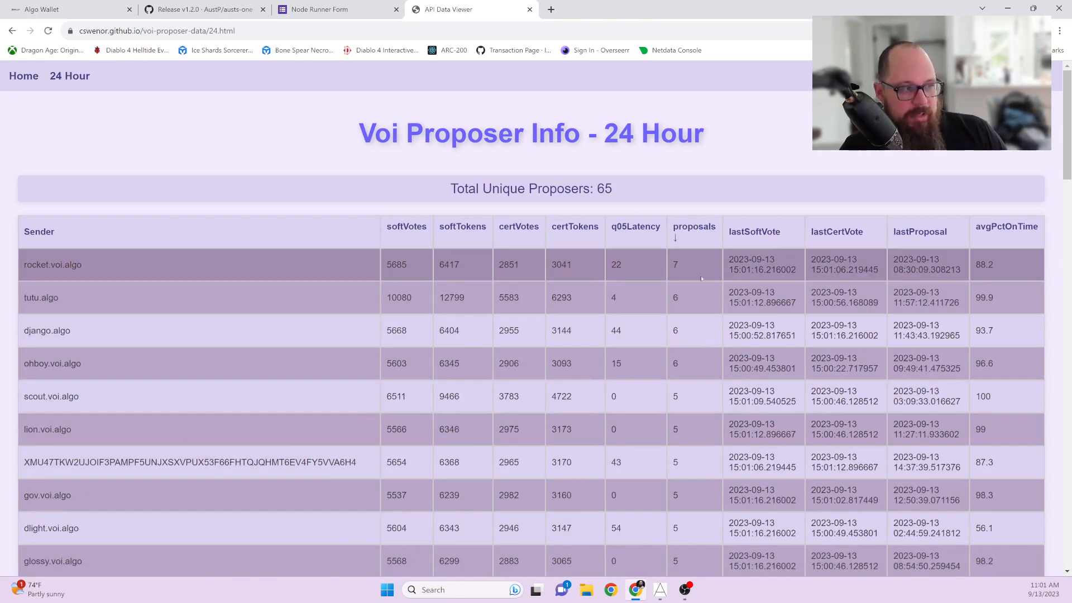
pyautogui.moveTo(682, 457)
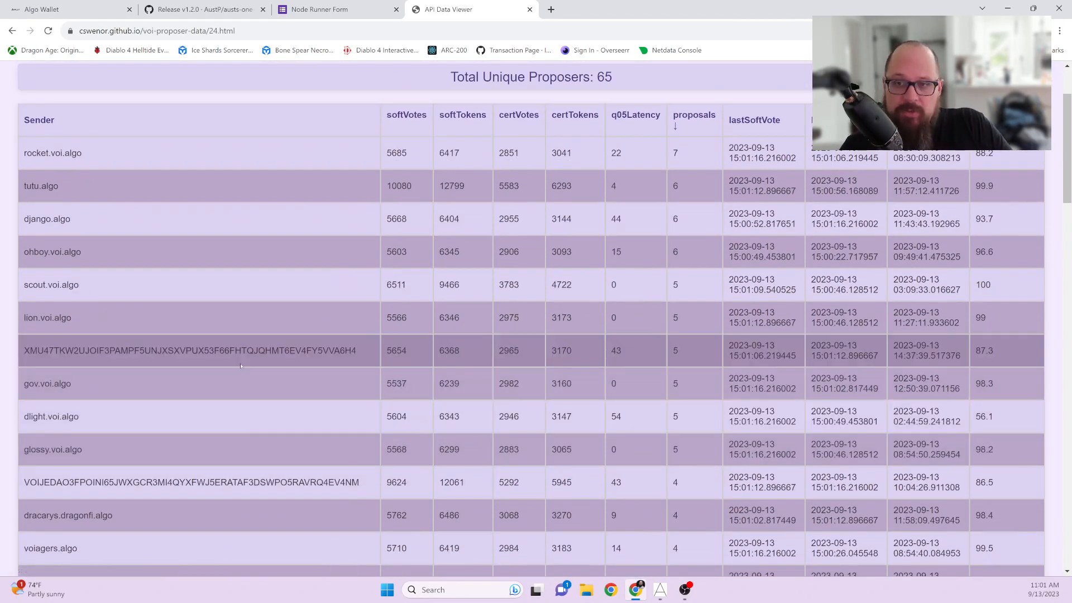
pyautogui.moveTo(241, 354)
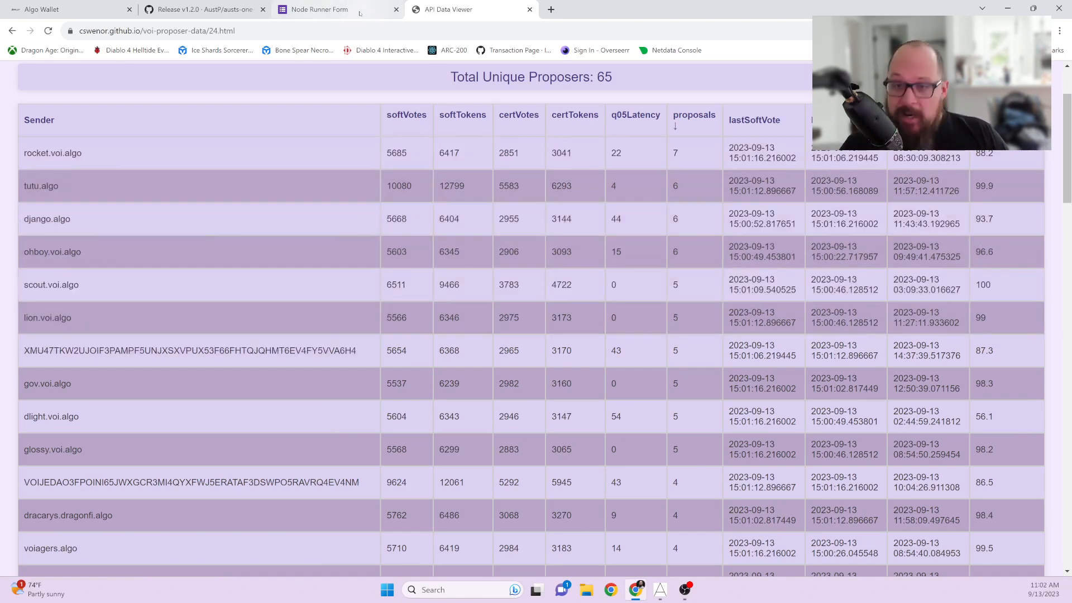
pyautogui.moveTo(339, 10)
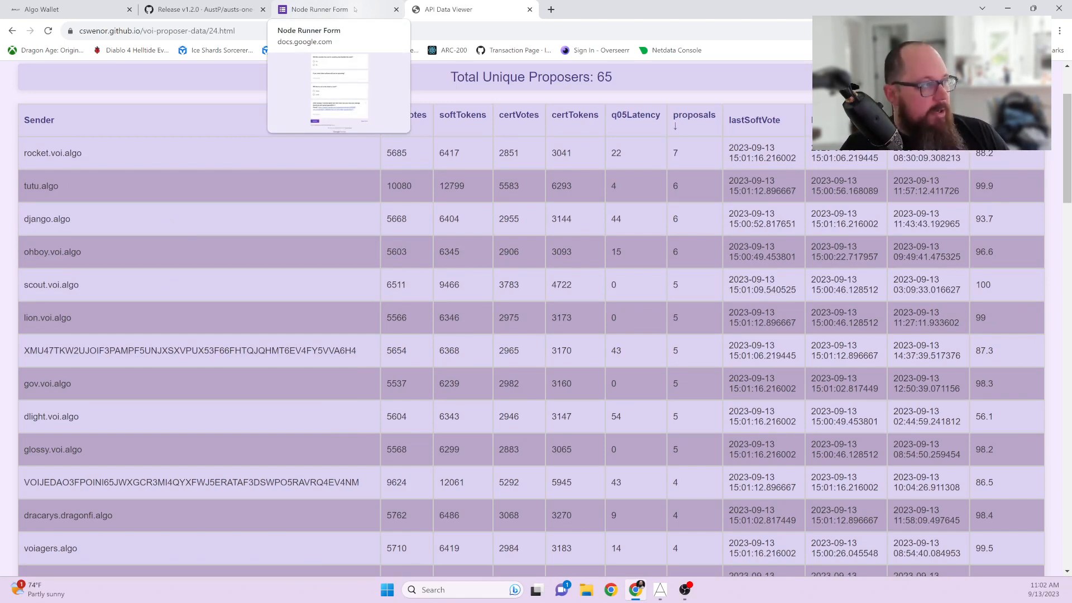